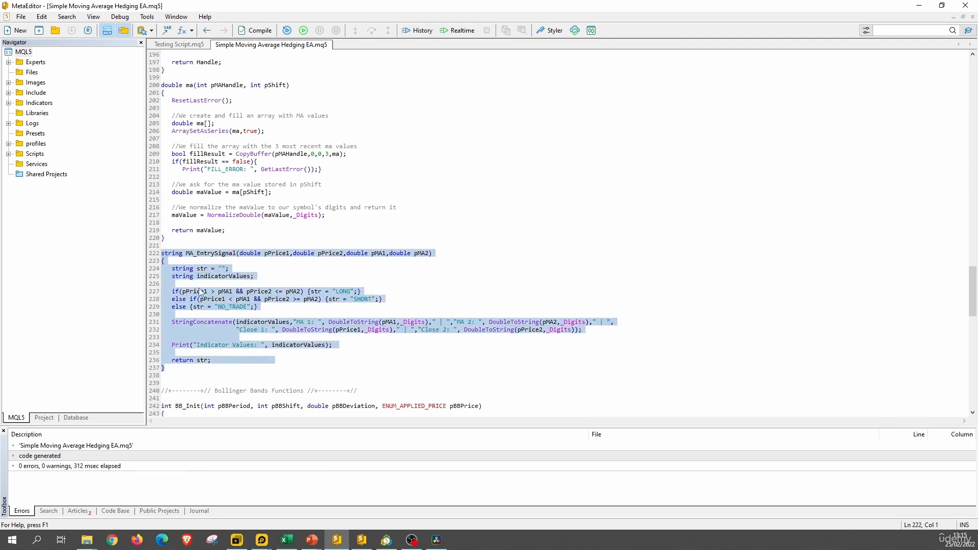
Step: Clear the selection and scroll up to the empty TRADE EXIT comment block
left_click(183, 367)
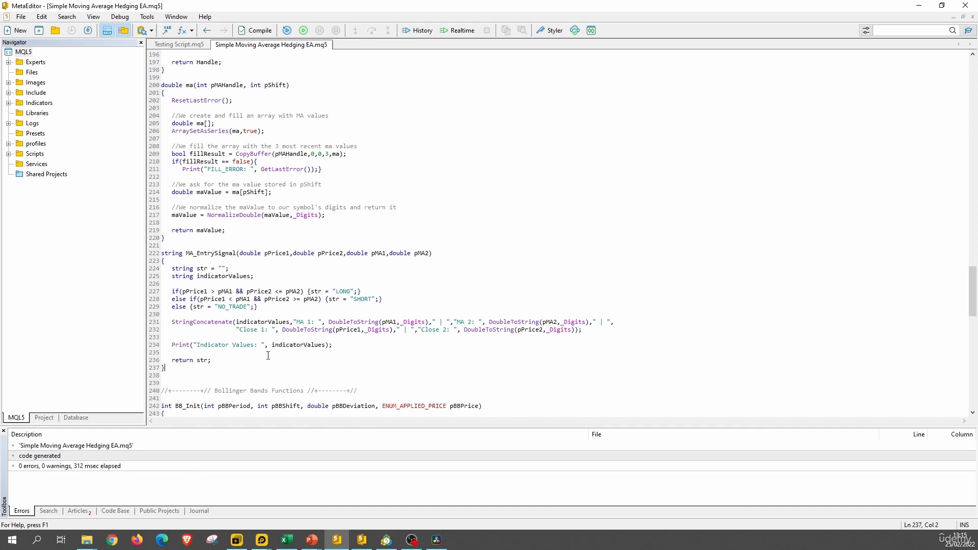
left_click(360, 301)
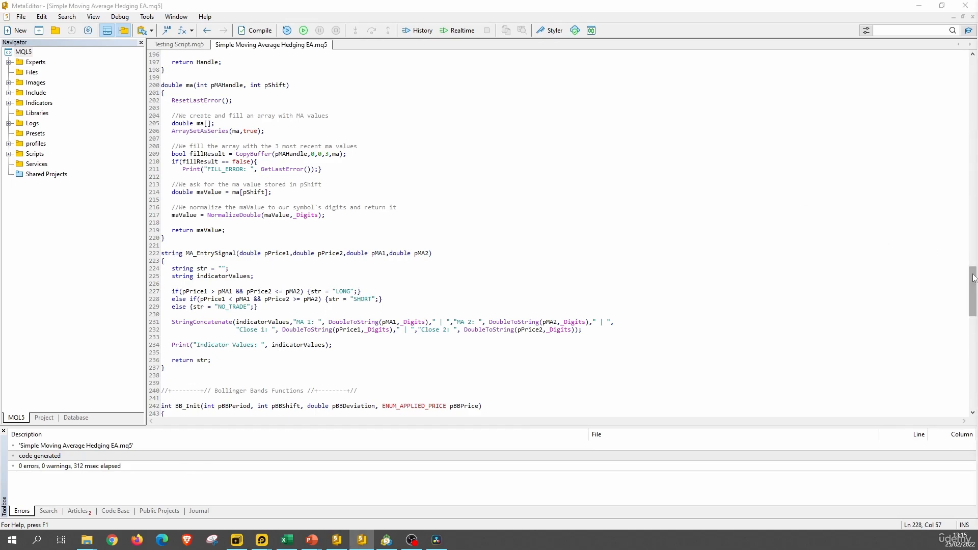
scroll("up", 3)
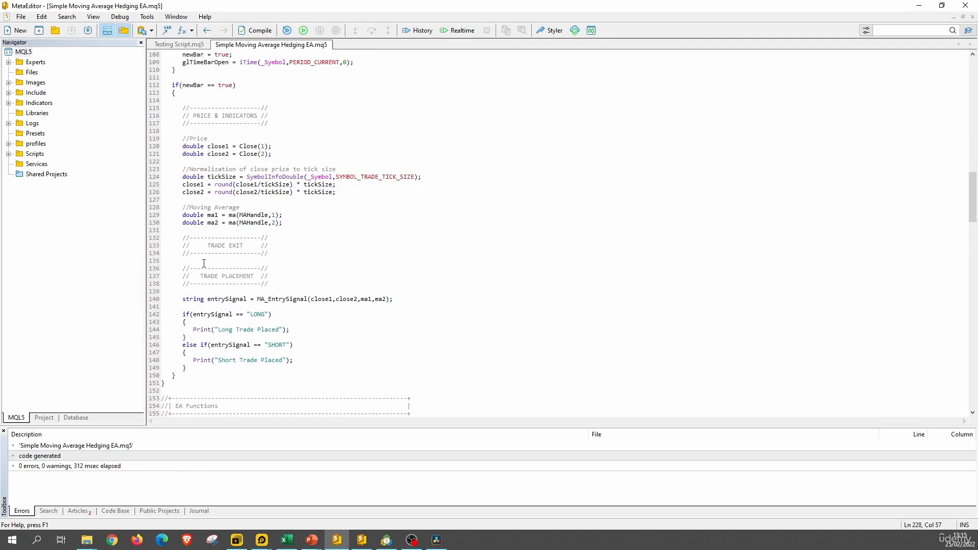
Step: Add the comment '//Exit Signals & Close Trades Execution' under the TRADE EXIT header
left_click(183, 260)
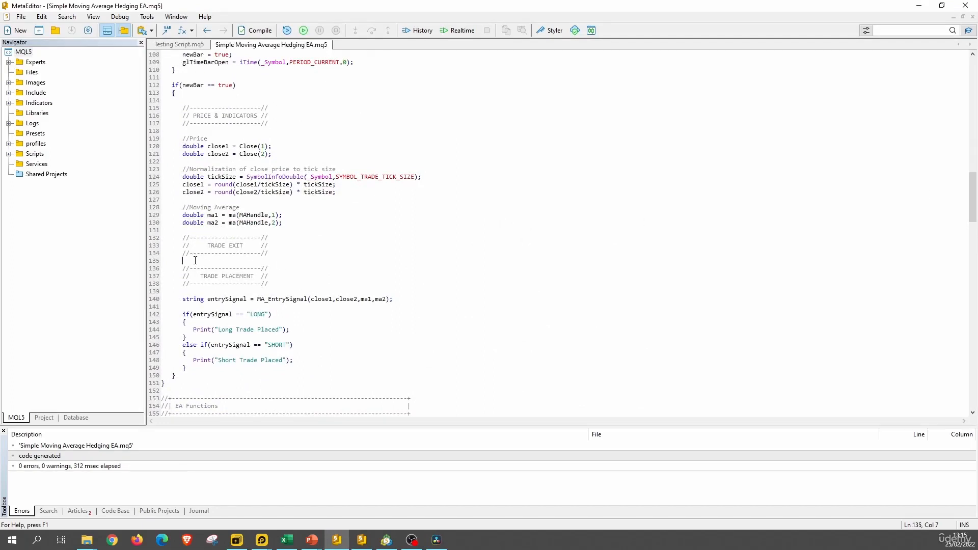
key("Enter")
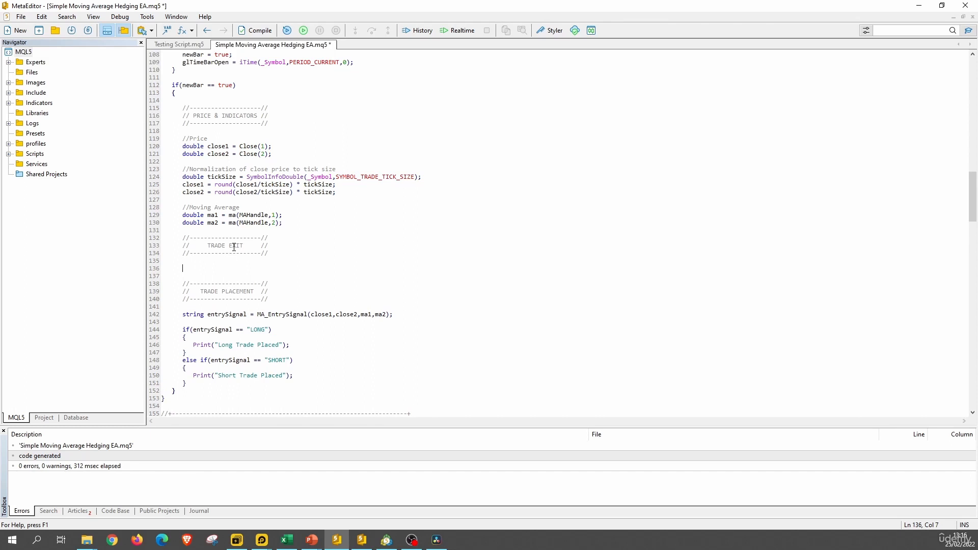
type("//Exi")
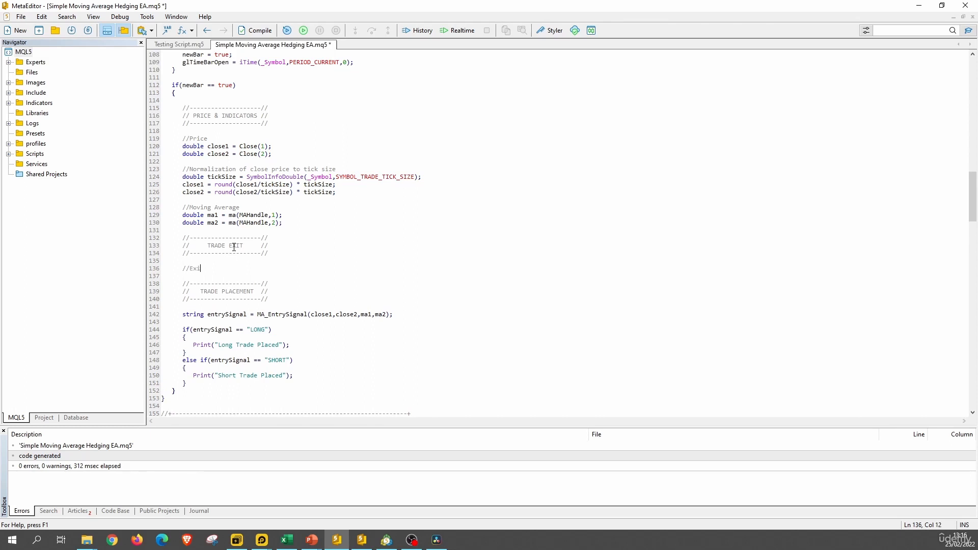
type("t Signals & Clos")
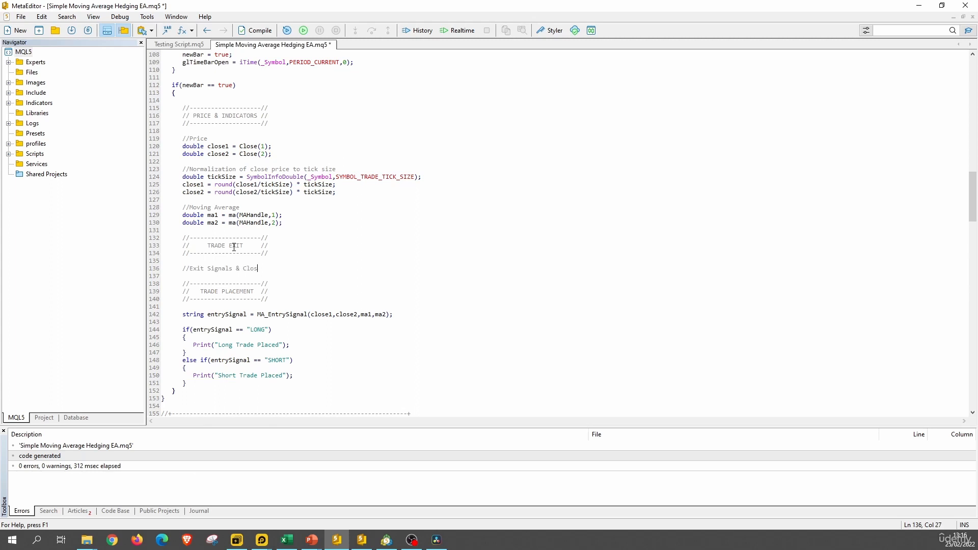
type("e Trades Exe")
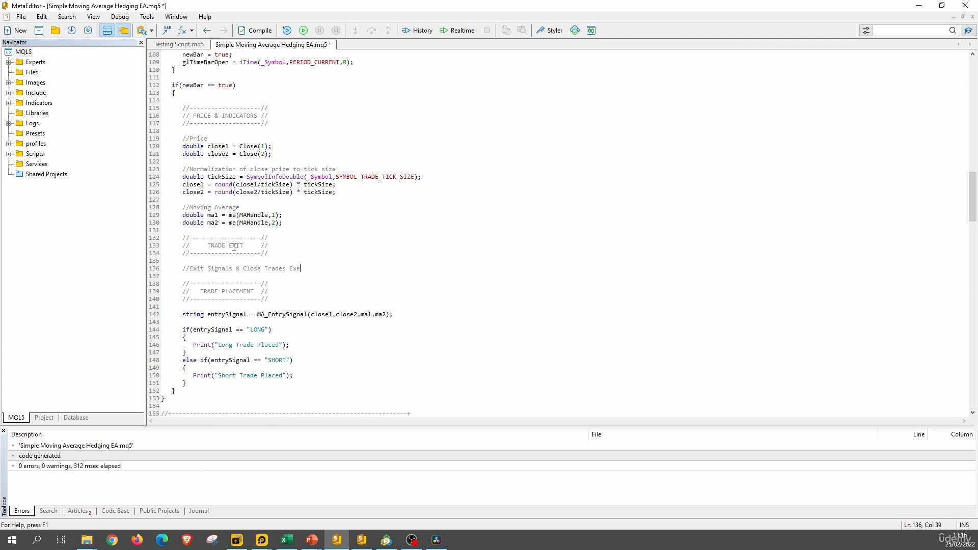
type("cu")
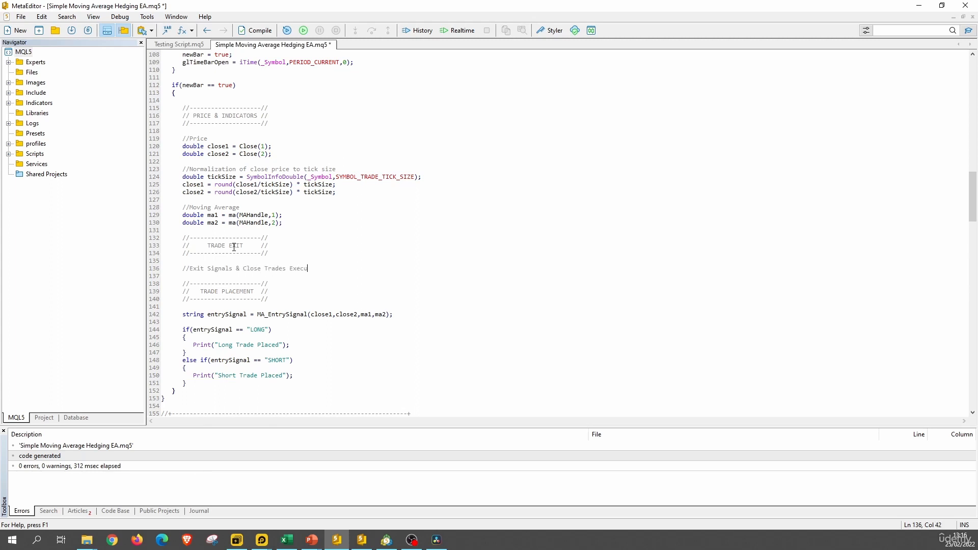
type("tion")
type("string")
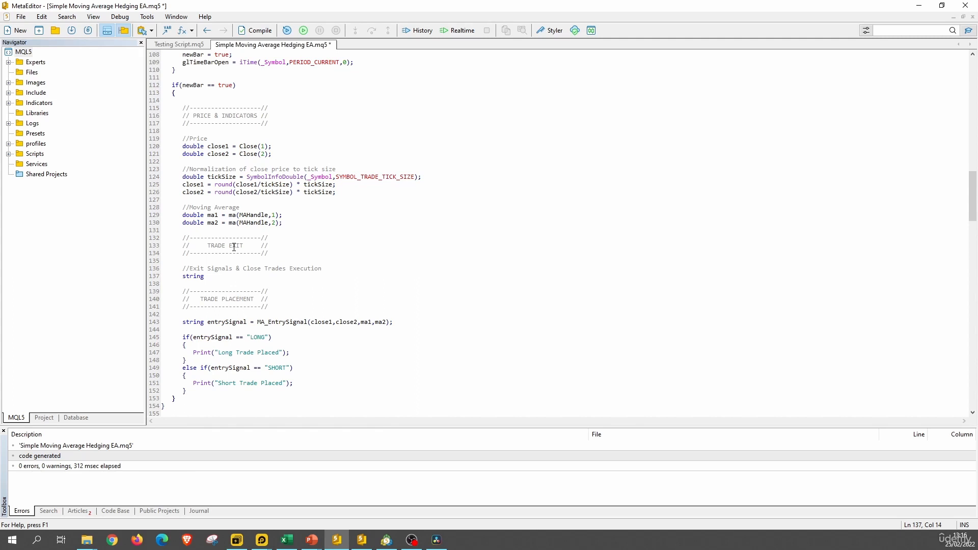
Step: Declare string exitSignal = ""; below the comment
type("exitSignal =")
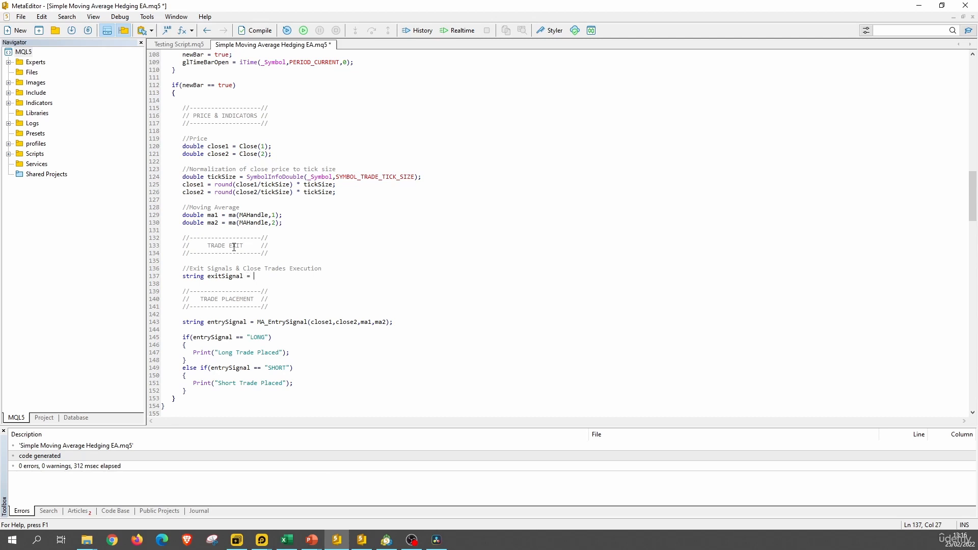
type("\"\"")
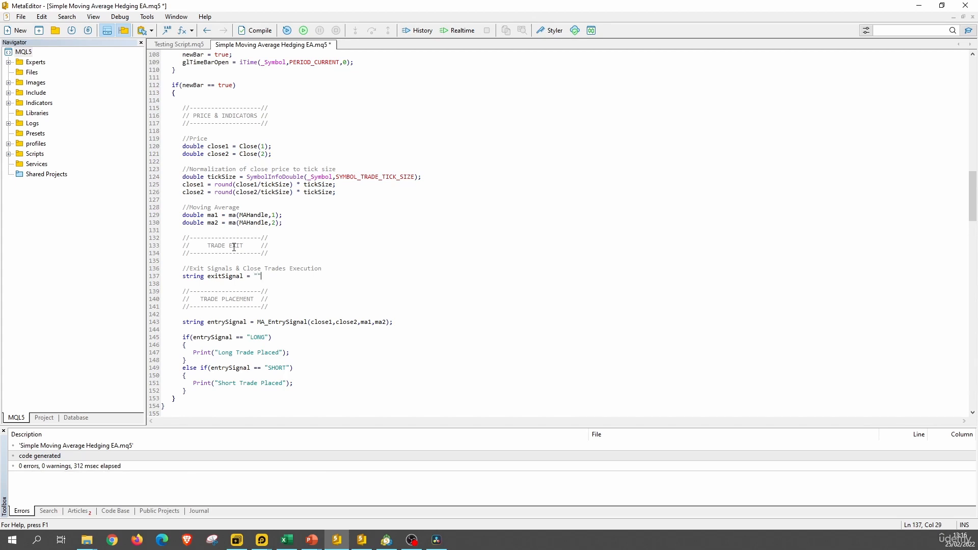
type(";")
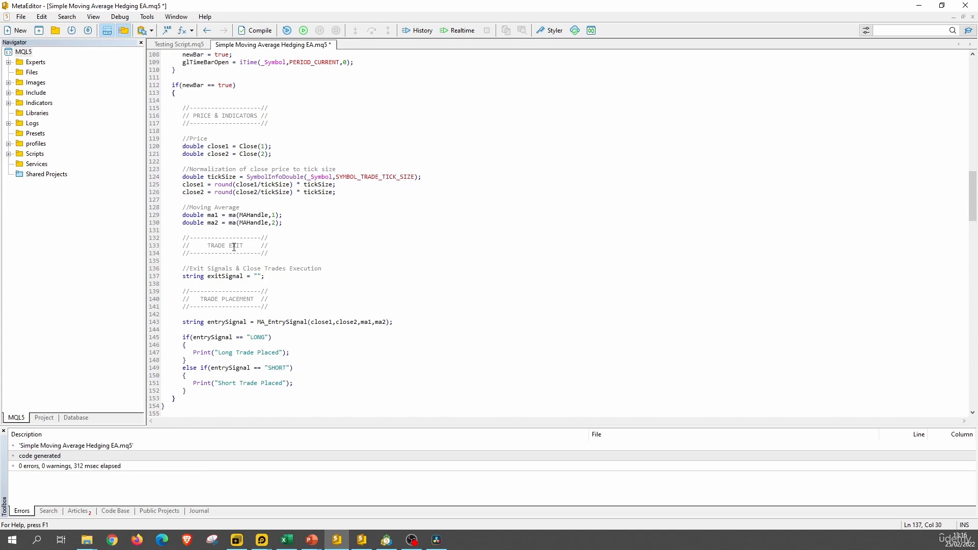
Step: Type if(exitSignal == "EXIT_LONG" || exitSignal == "EXIT_SHORT") {} as an empty block
type("if()")
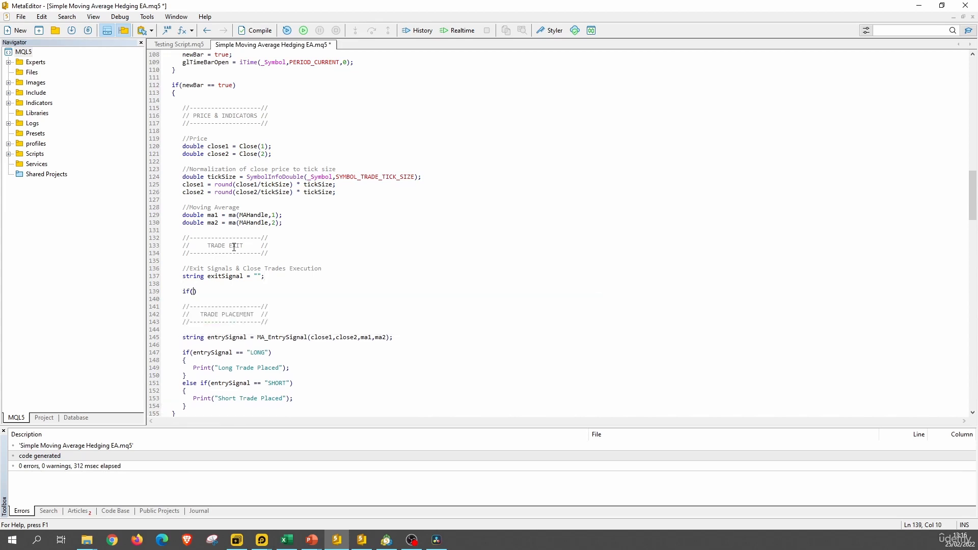
type("exit")
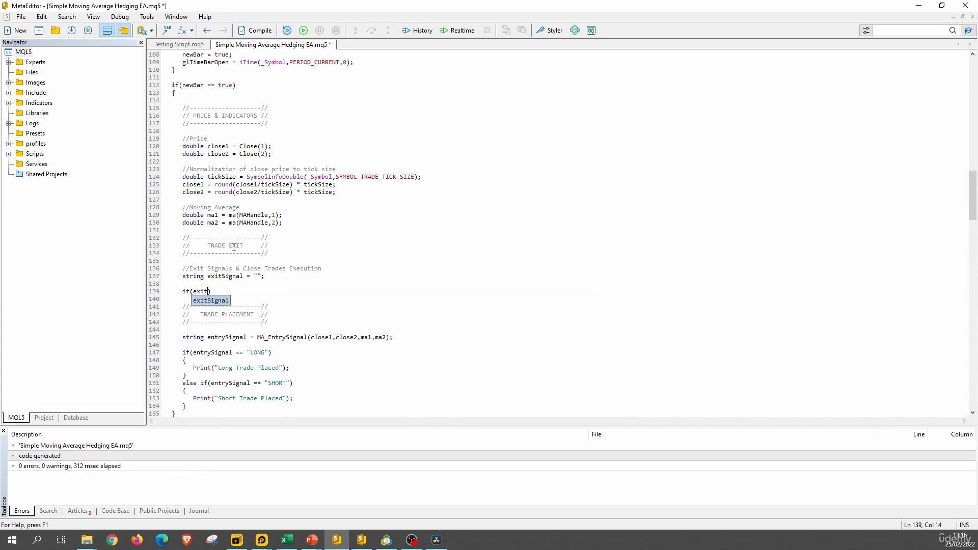
type("Signal == \"E")
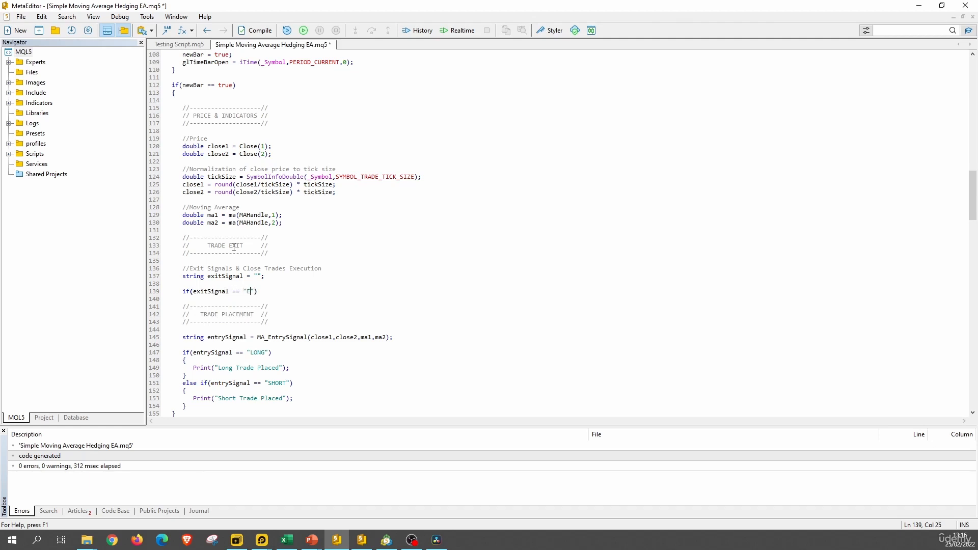
type("XIT_LONG")
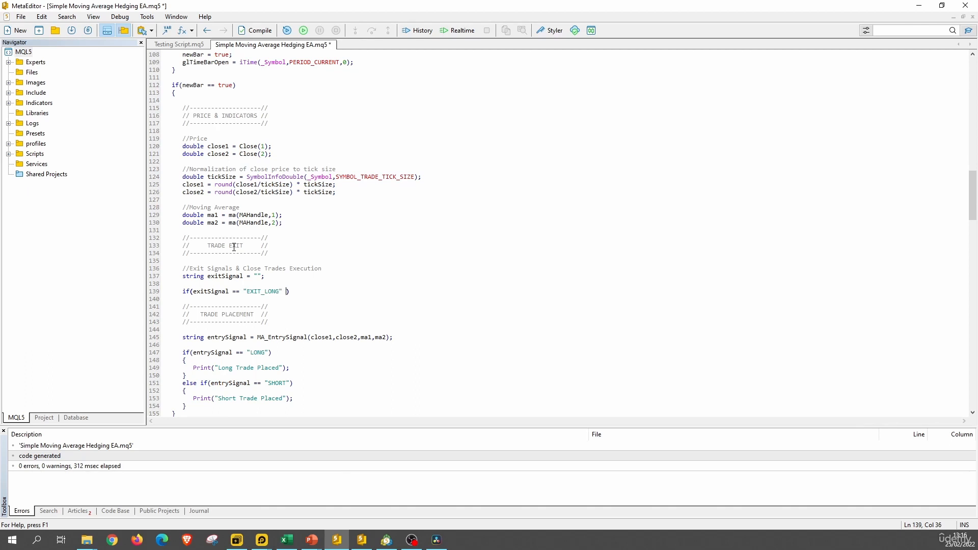
type("|| exitSignal == \"EXIT_SHORT")
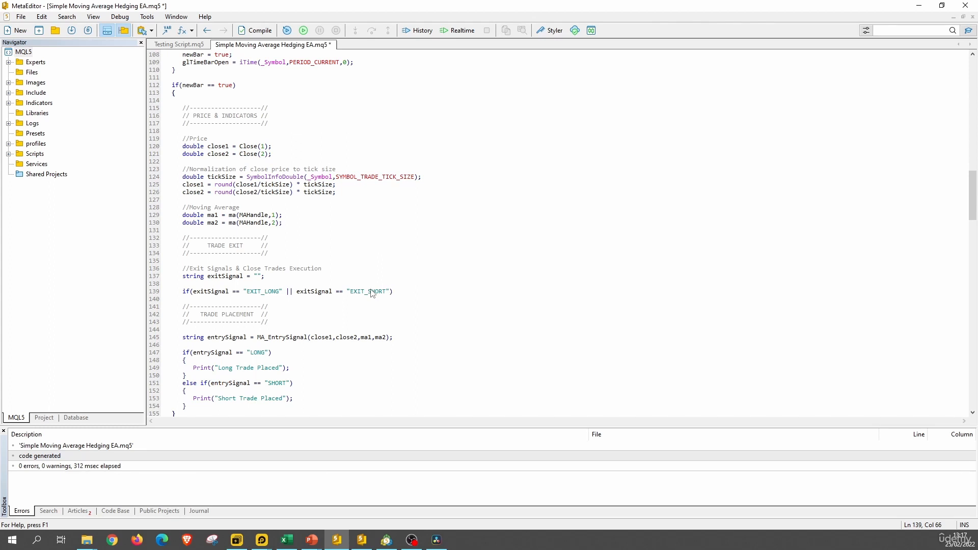
type("{}")
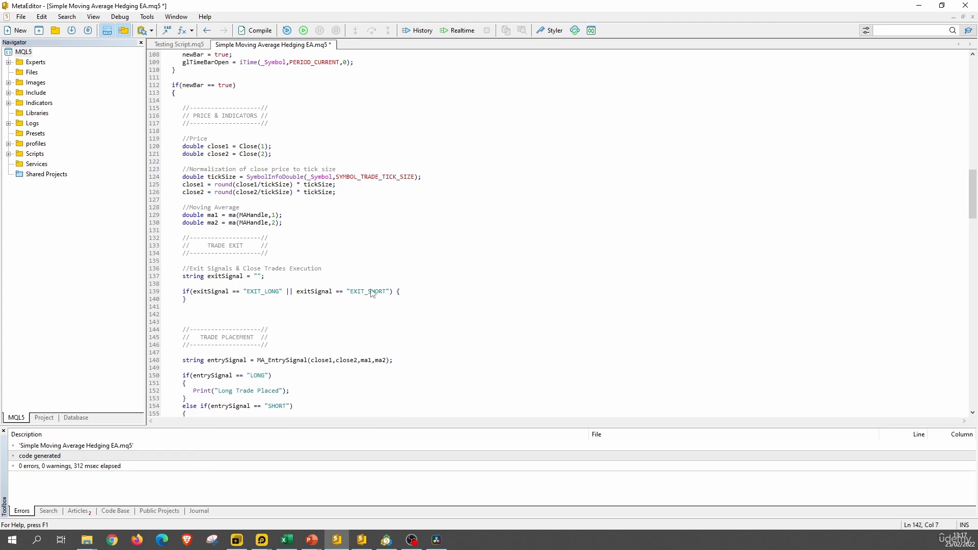
Step: Add Sleep(1000); below the exit if block
type("Sleep(")
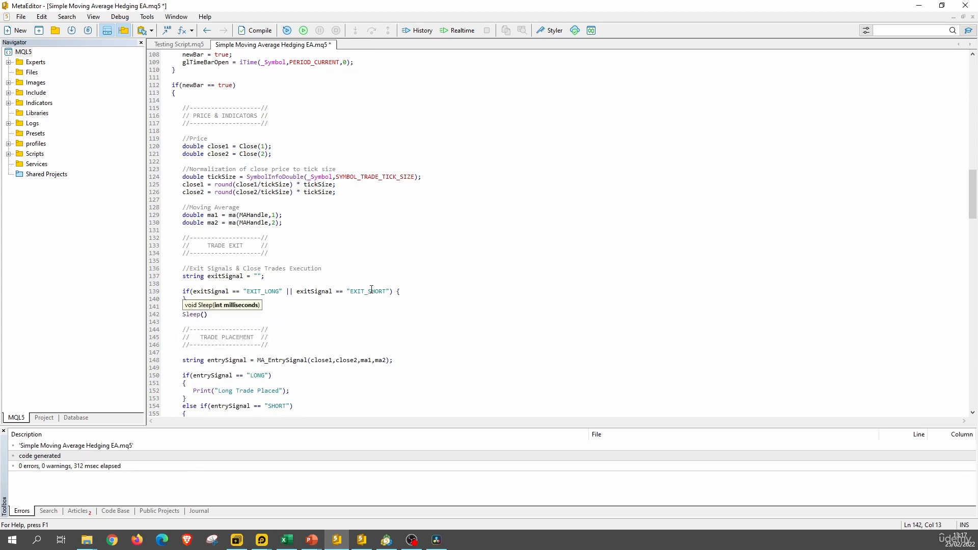
type("1")
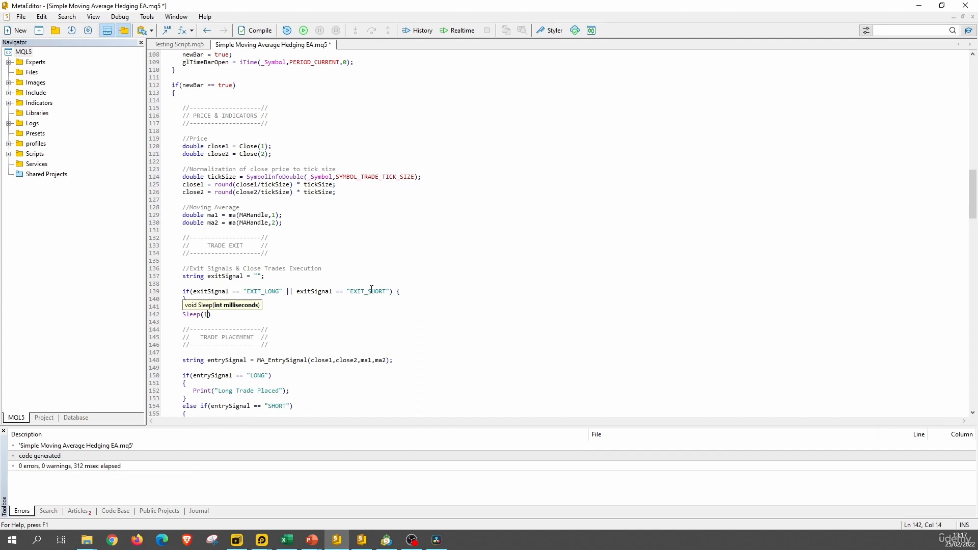
type("000")
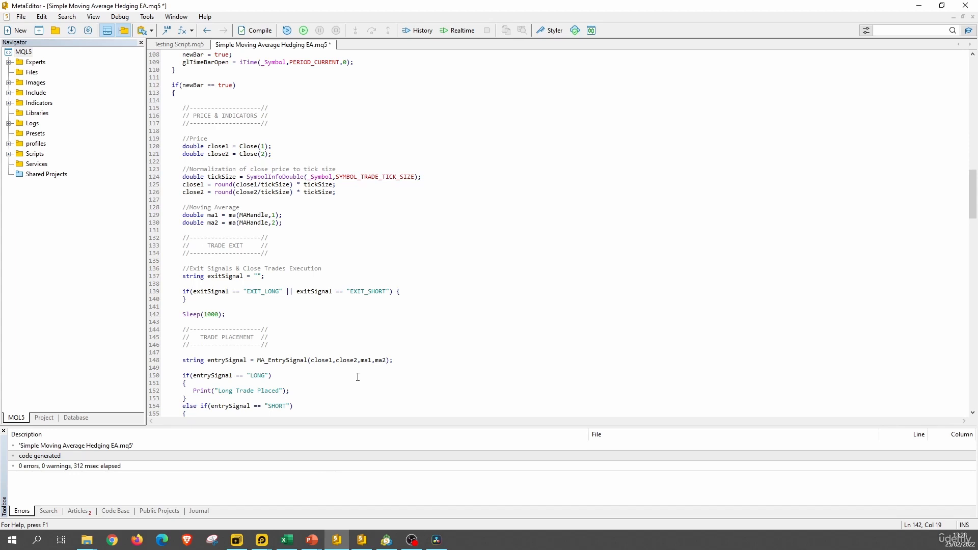
left_click(226, 313)
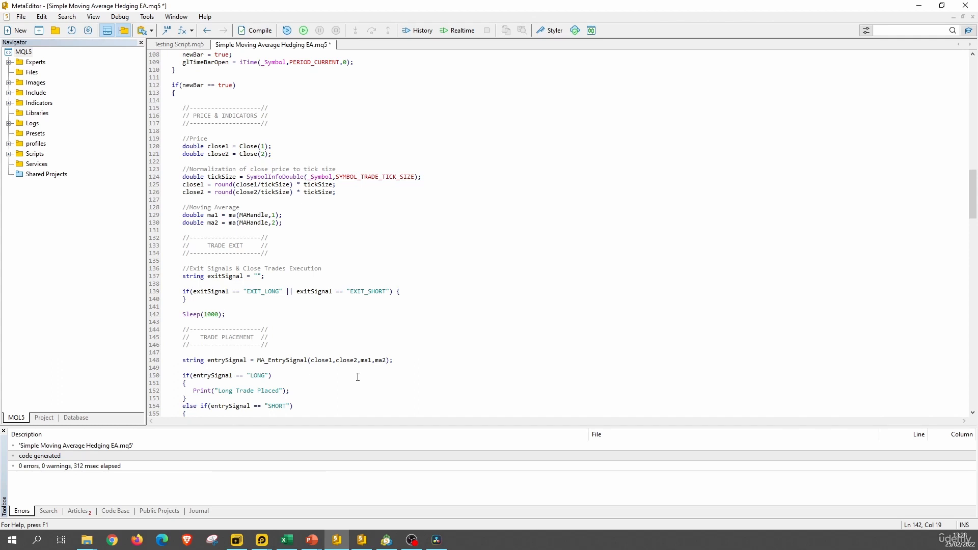
left_click(226, 314)
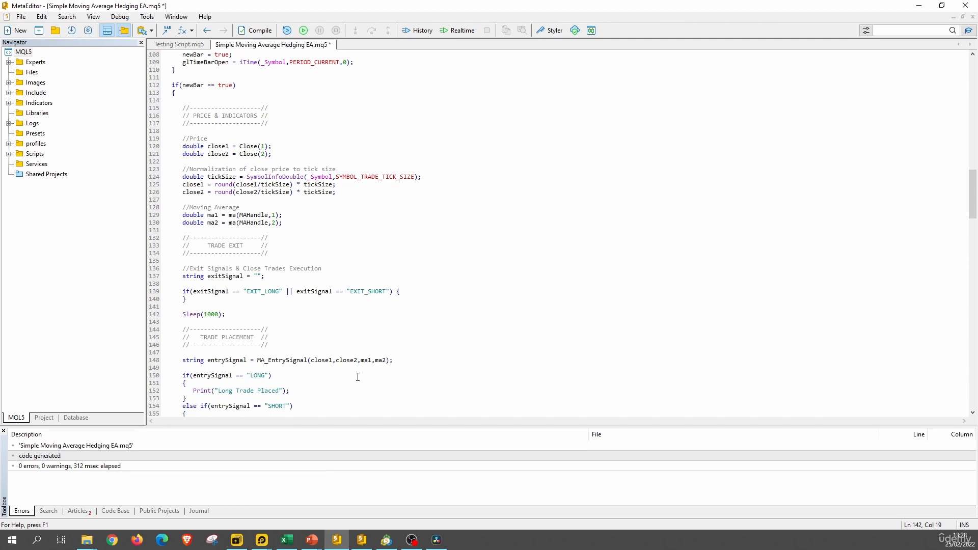
left_click(226, 314)
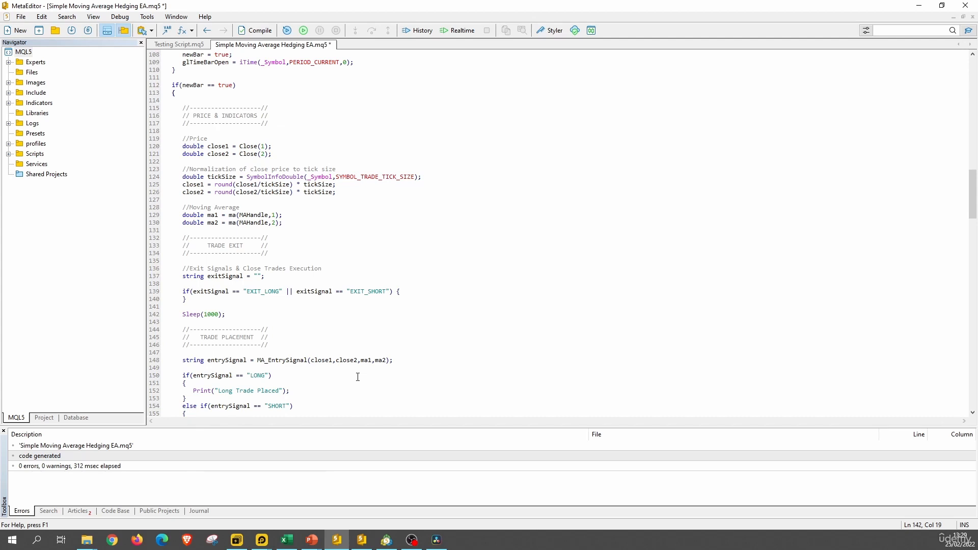
left_click(226, 314)
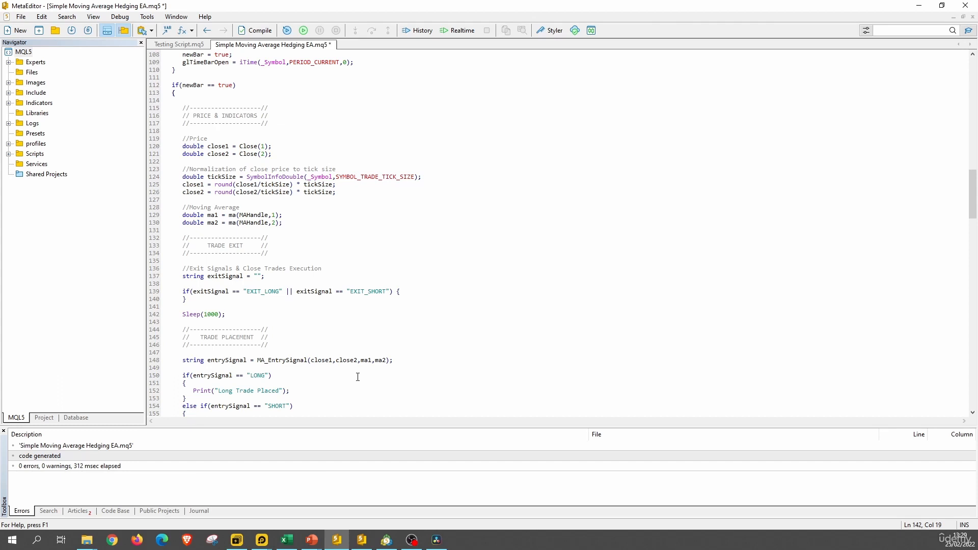
mouse_move(298, 341)
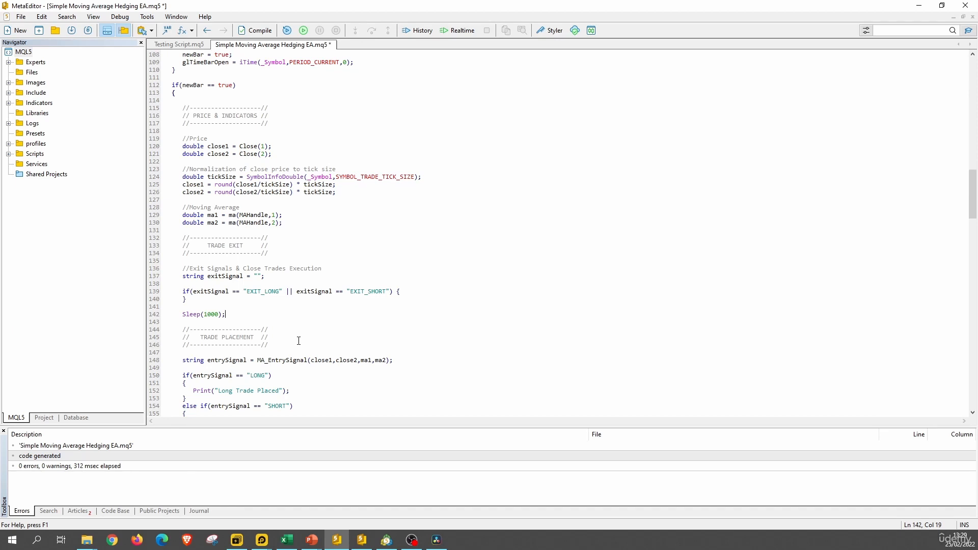
mouse_move(237, 313)
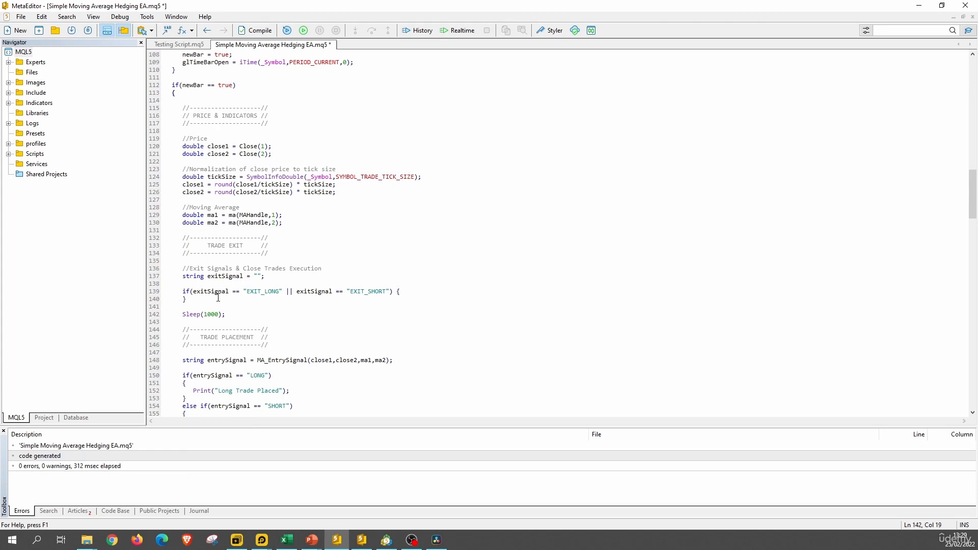
mouse_move(236, 336)
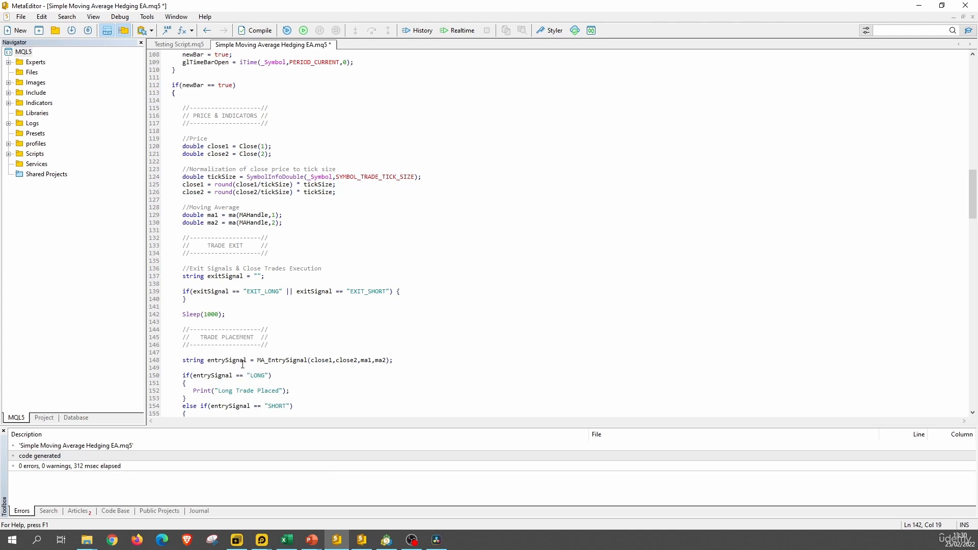
mouse_move(250, 306)
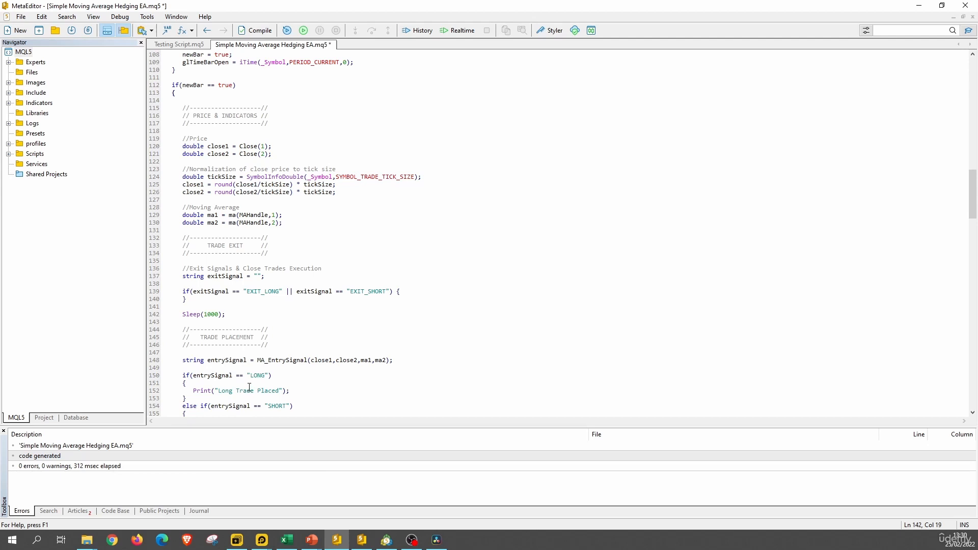
left_click(226, 314)
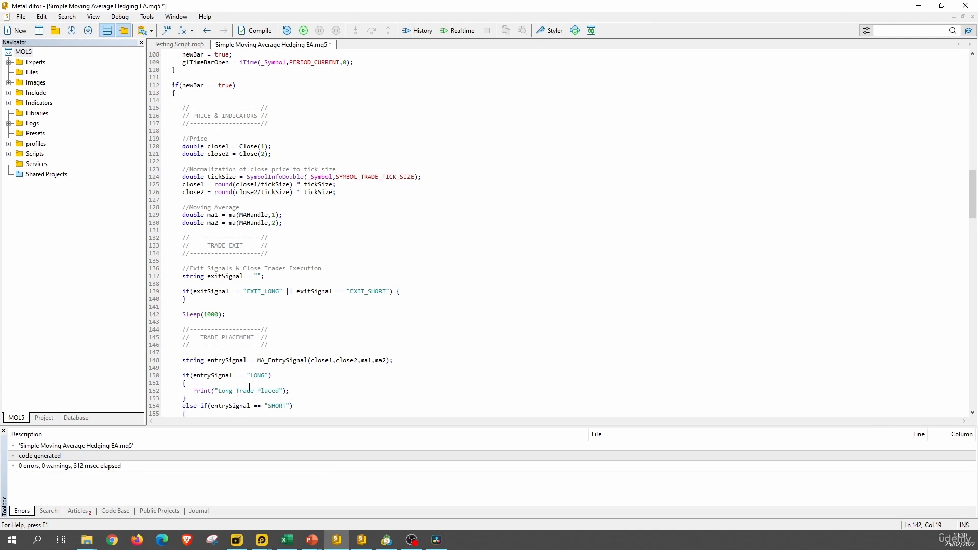
mouse_move(249, 286)
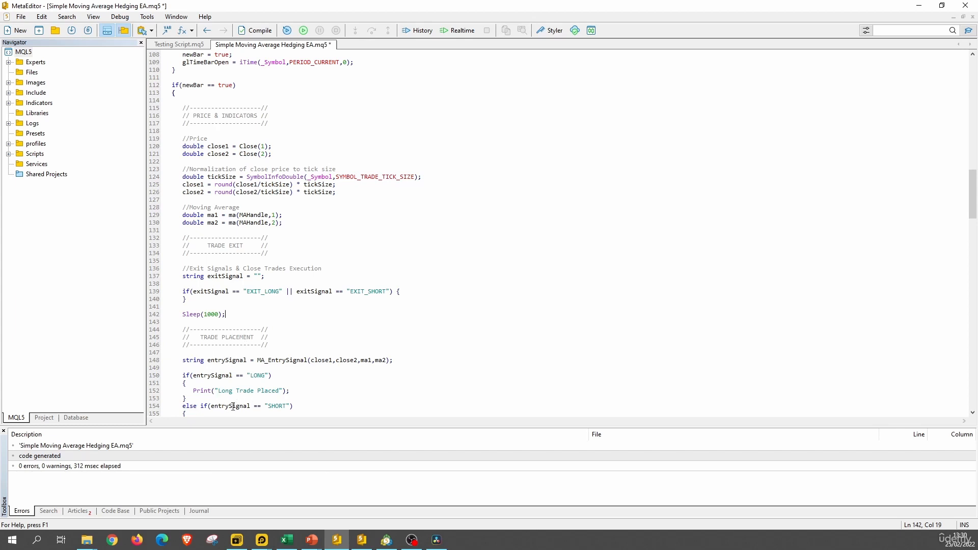
mouse_move(247, 385)
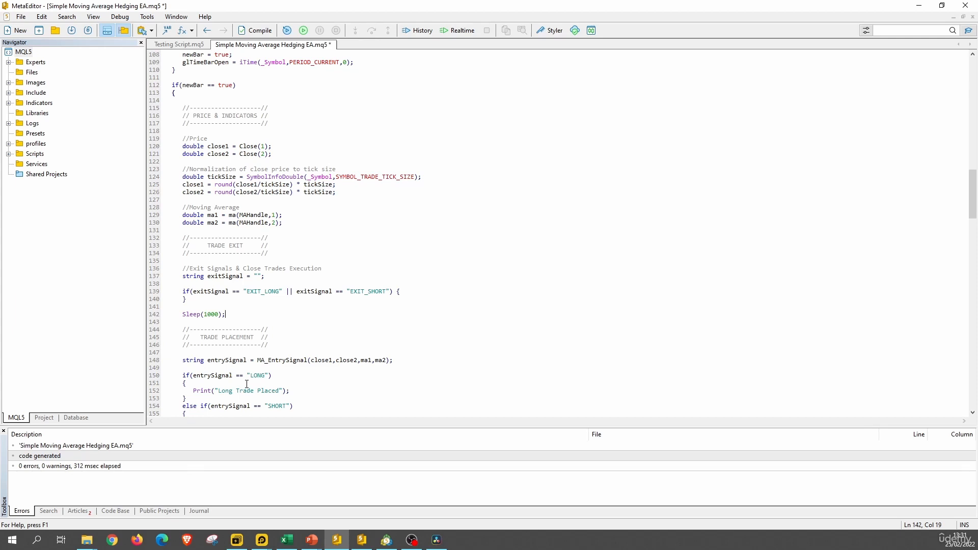
mouse_move(219, 288)
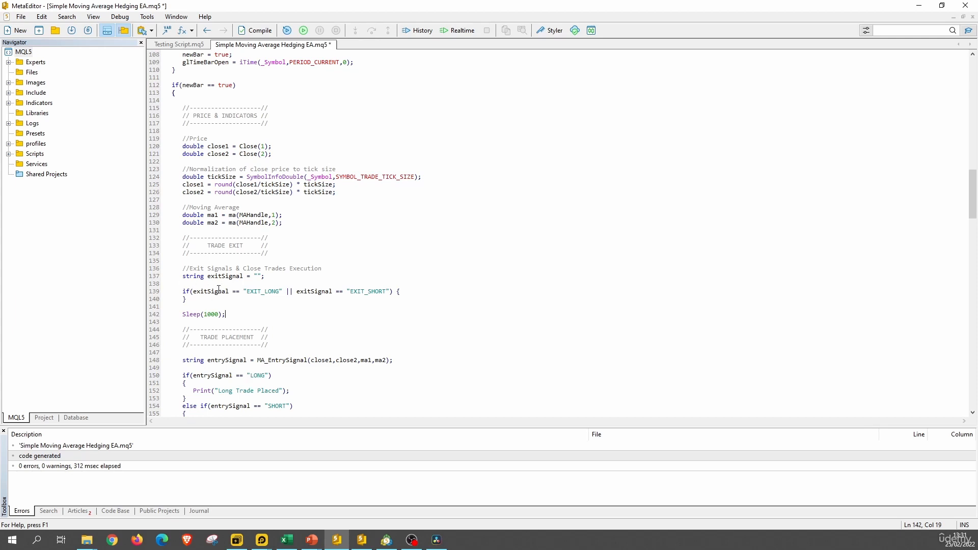
left_click(209, 275)
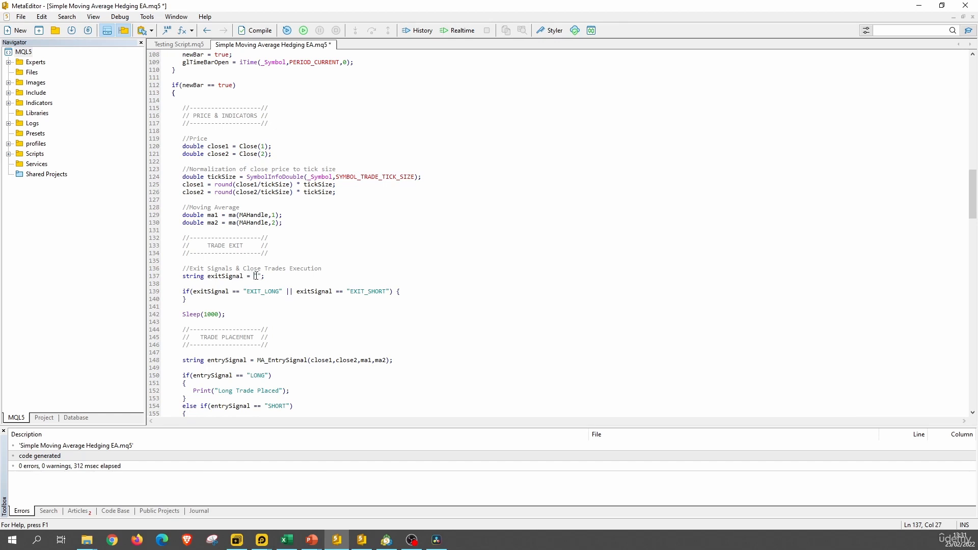
scroll("down", 3)
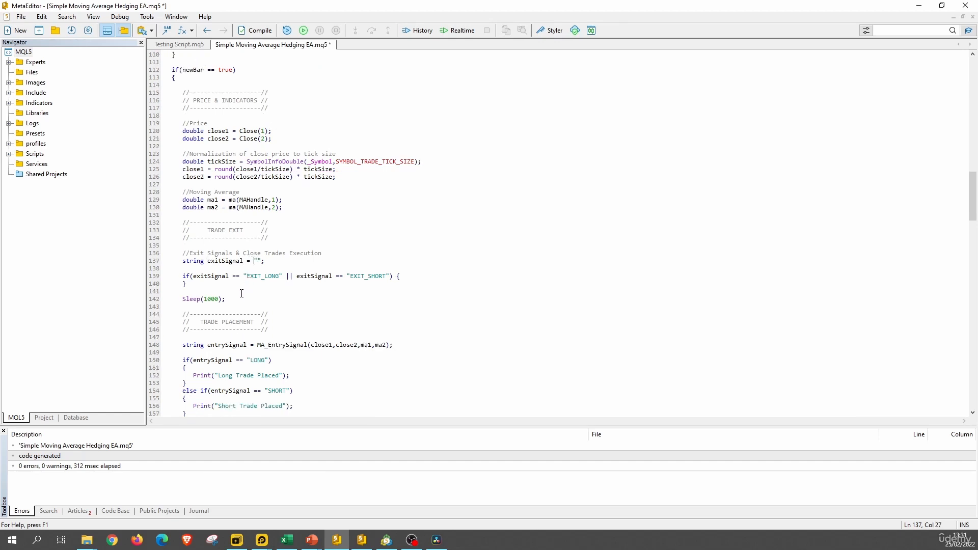
mouse_move(303, 343)
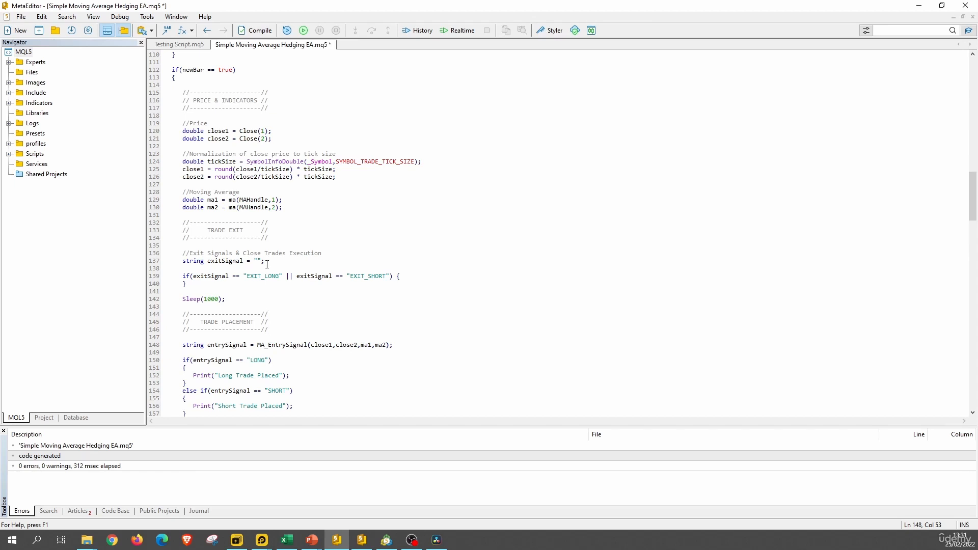
double_click(262, 275)
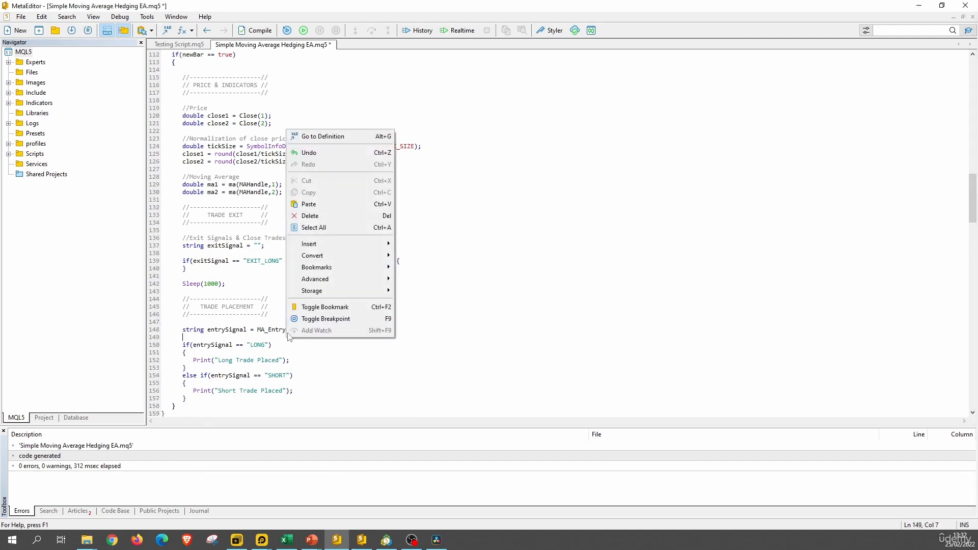
Step: Duplicate MA_EntrySignal directly below the original and rename the copy MA_ExitSignal
left_click(322, 136)
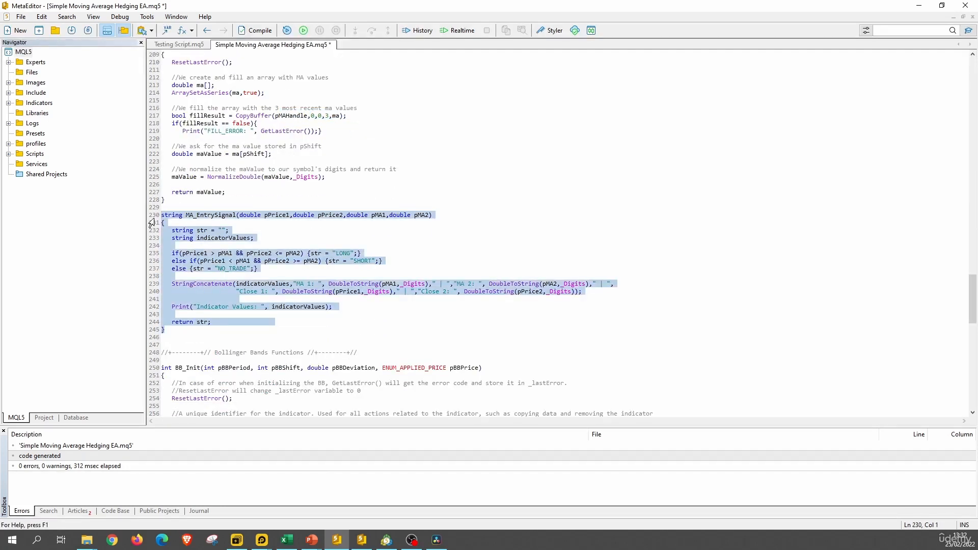
left_click(177, 337)
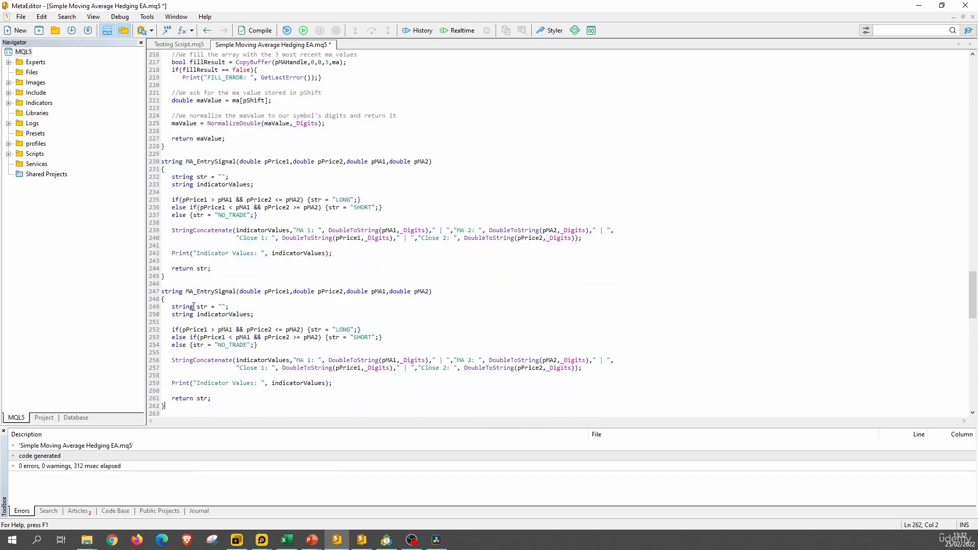
left_click(215, 291)
type("xi")
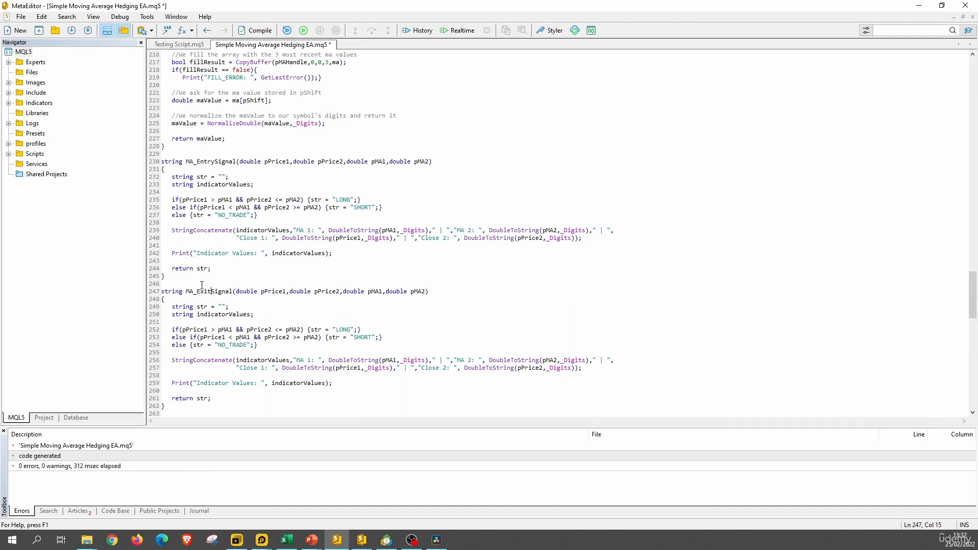
mouse_move(439, 291)
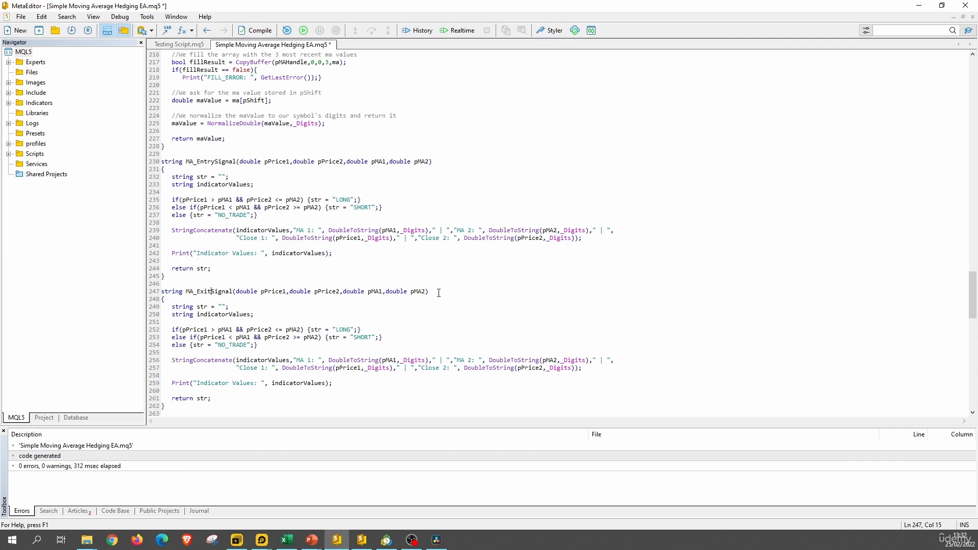
mouse_move(261, 301)
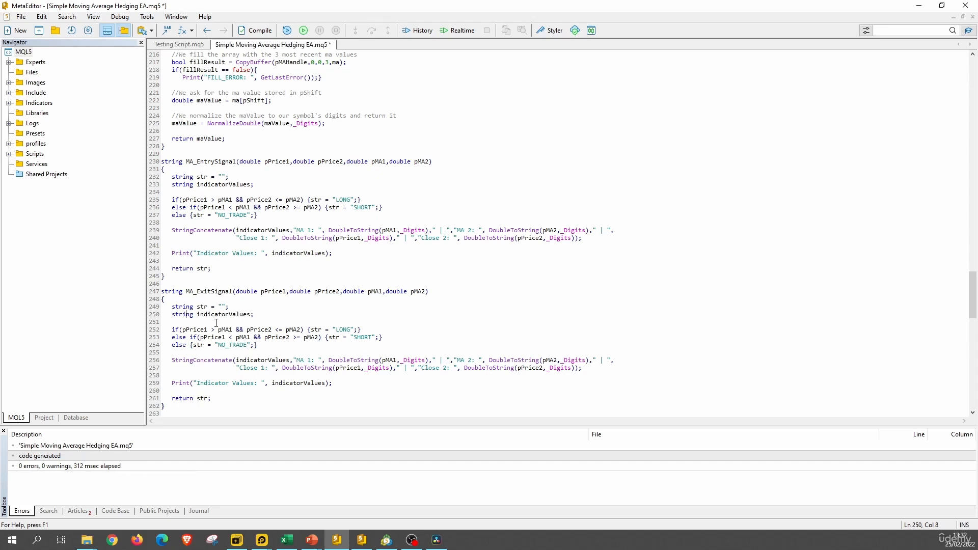
mouse_move(205, 330)
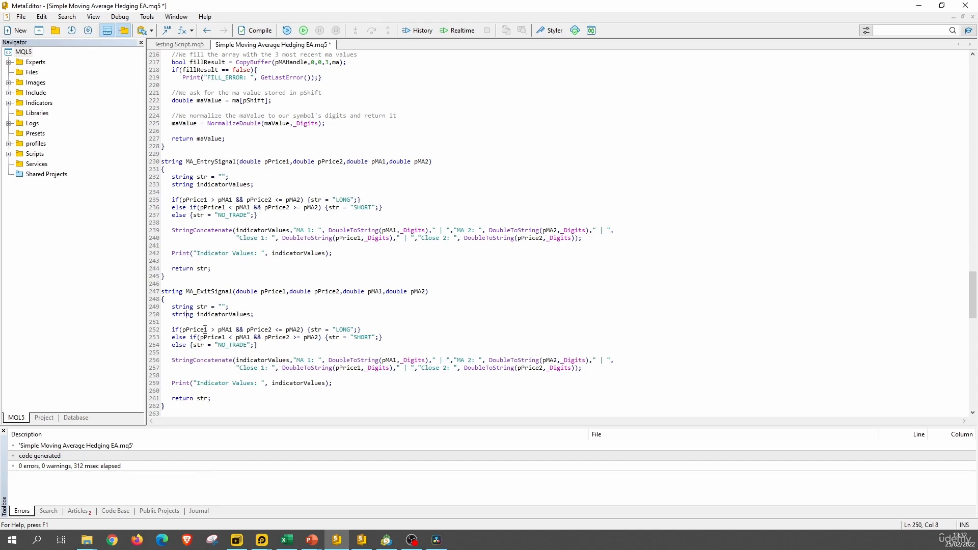
Step: Replace LONG, SHORT and NO_TRADE in MA_ExitSignal with EXIT_SHORT, EXIT_LONG and NO_EXIT
left_click(348, 330)
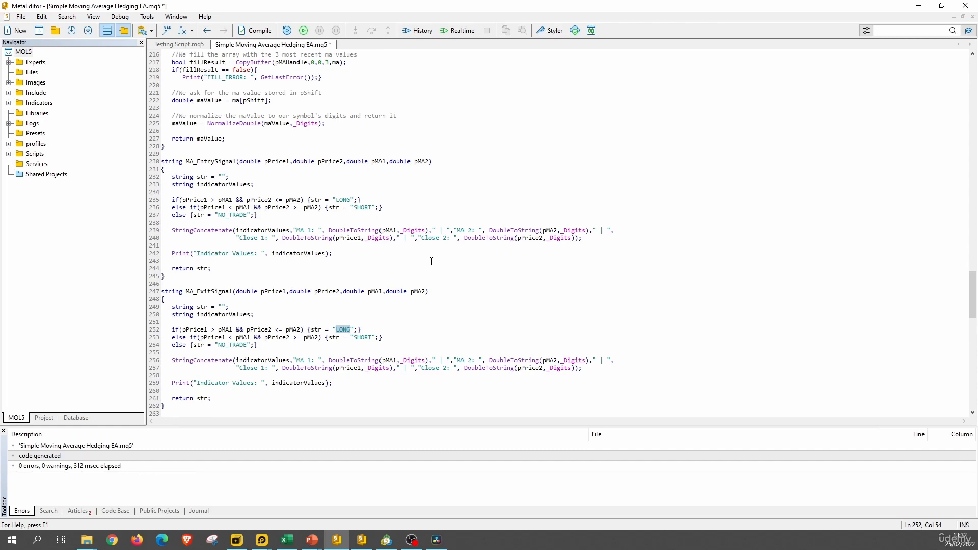
type("EXIT")
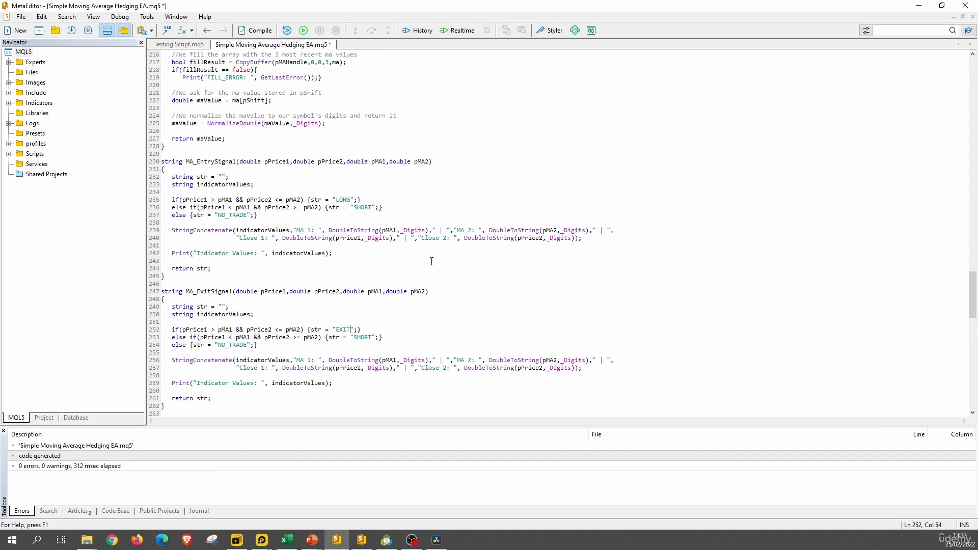
type("_SHORT")
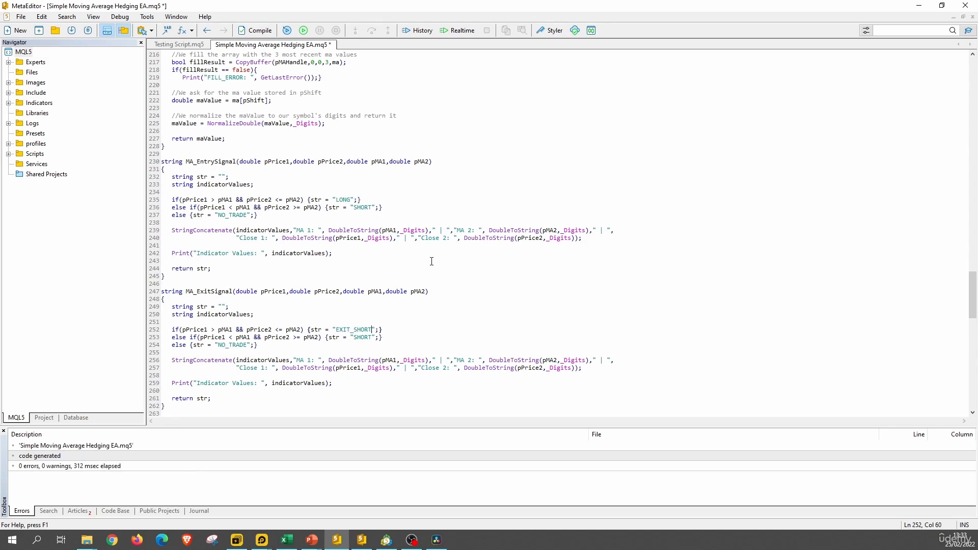
double_click(351, 329)
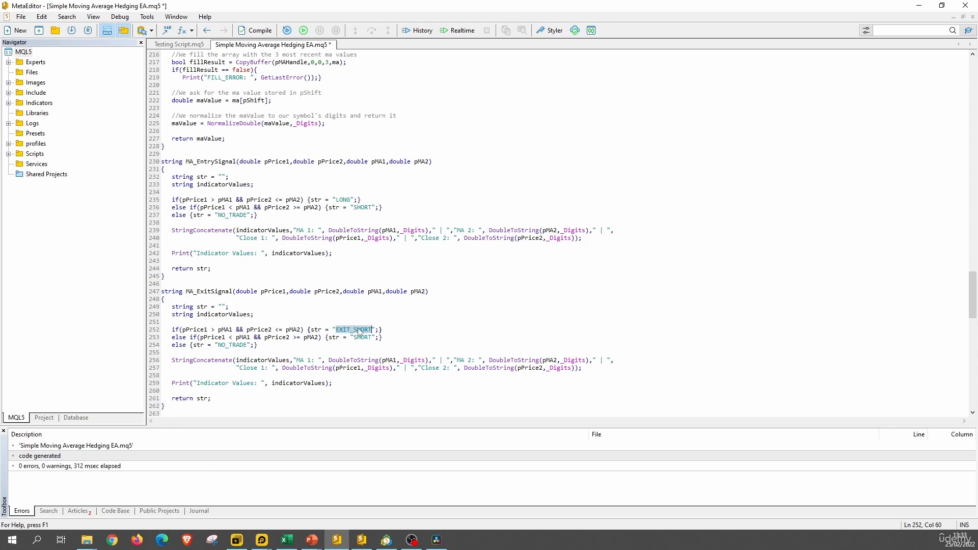
type("SHORT")
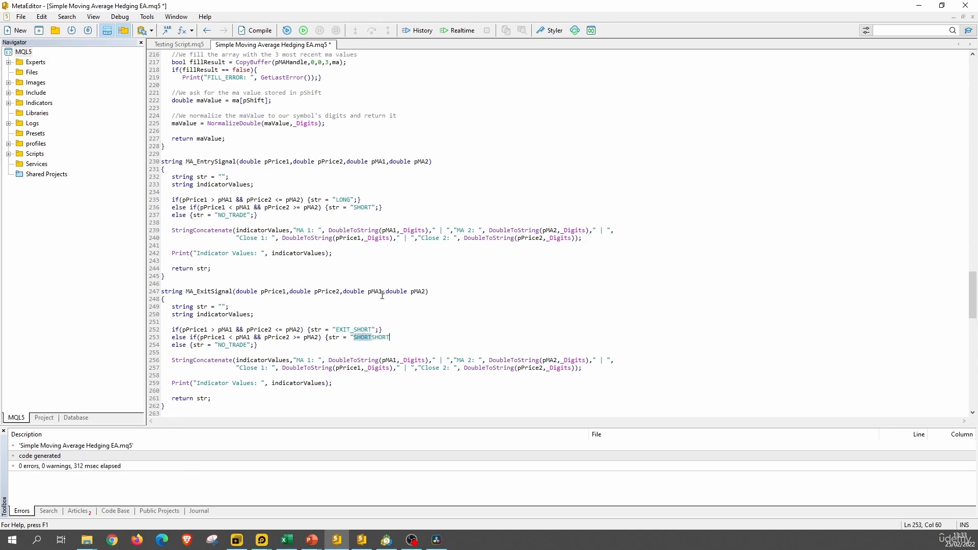
type("EXIT_SHORT")
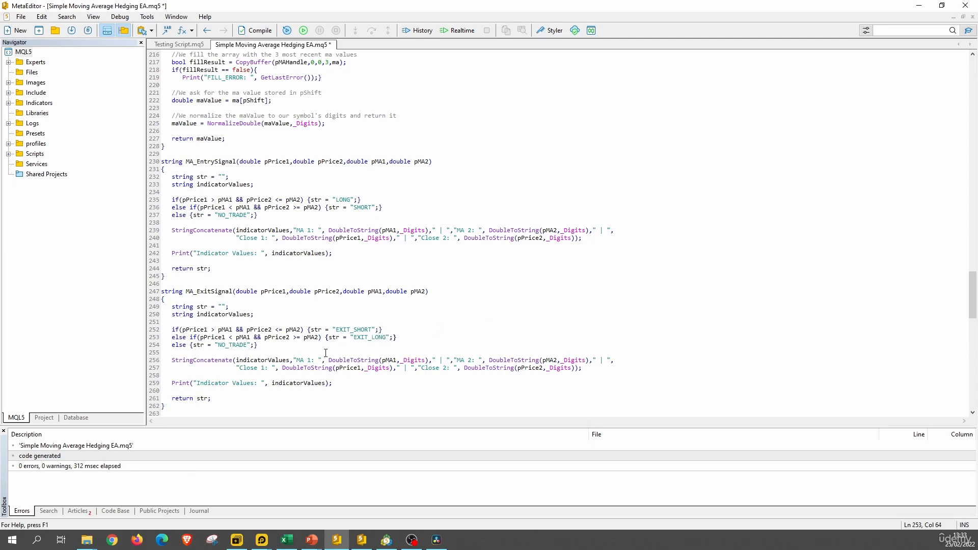
double_click(231, 344)
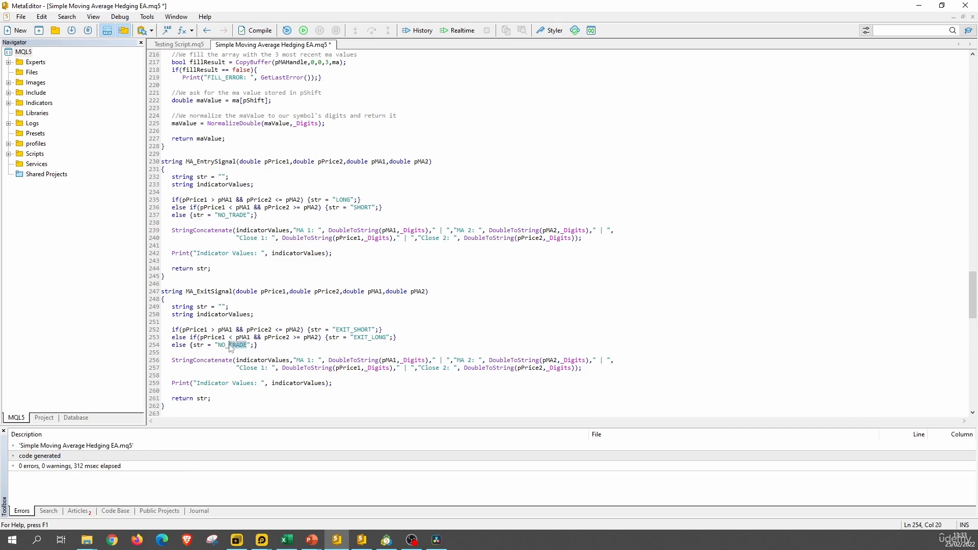
type("NO_EXIT")
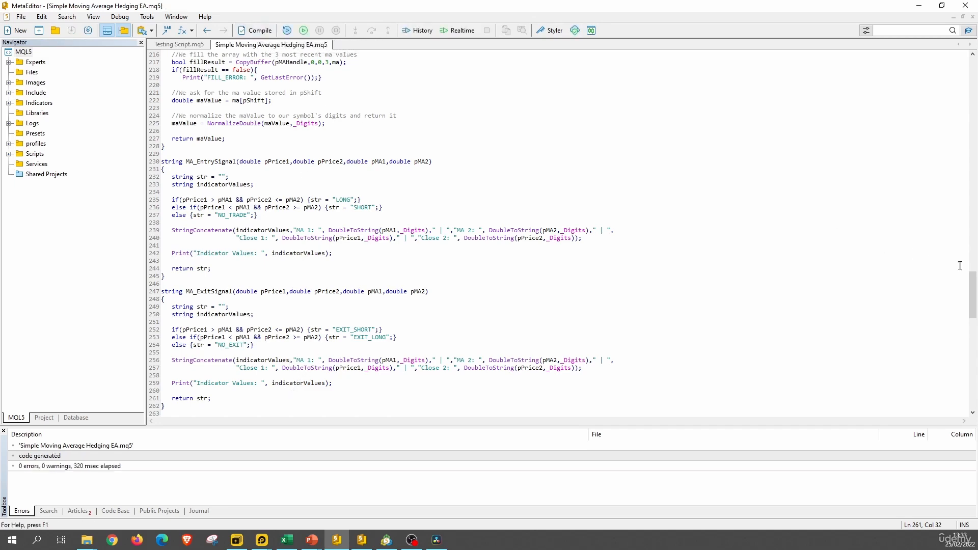
Step: Replace the empty exitSignal string with MA_ExitSignal(close1,close2,ma1,ma2)
scroll("up", 3)
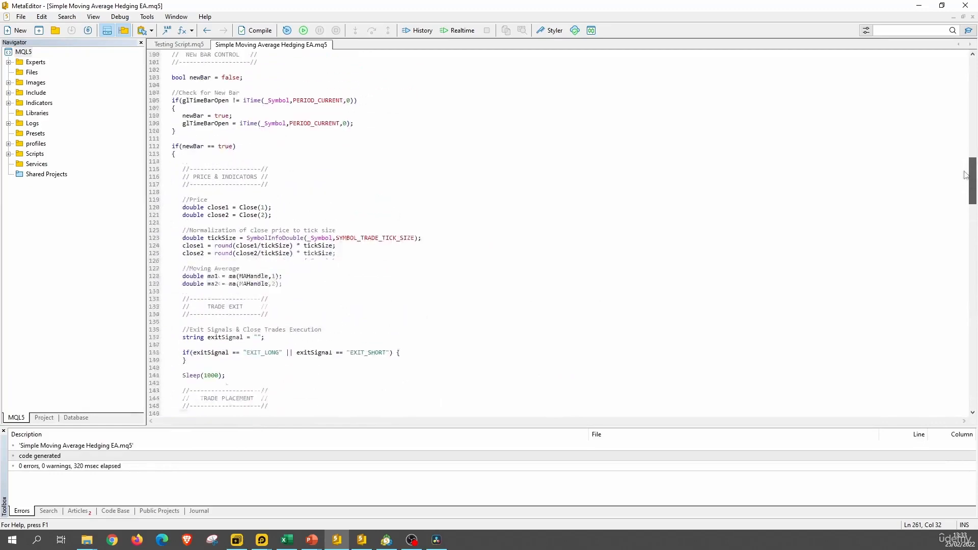
scroll("down", 3)
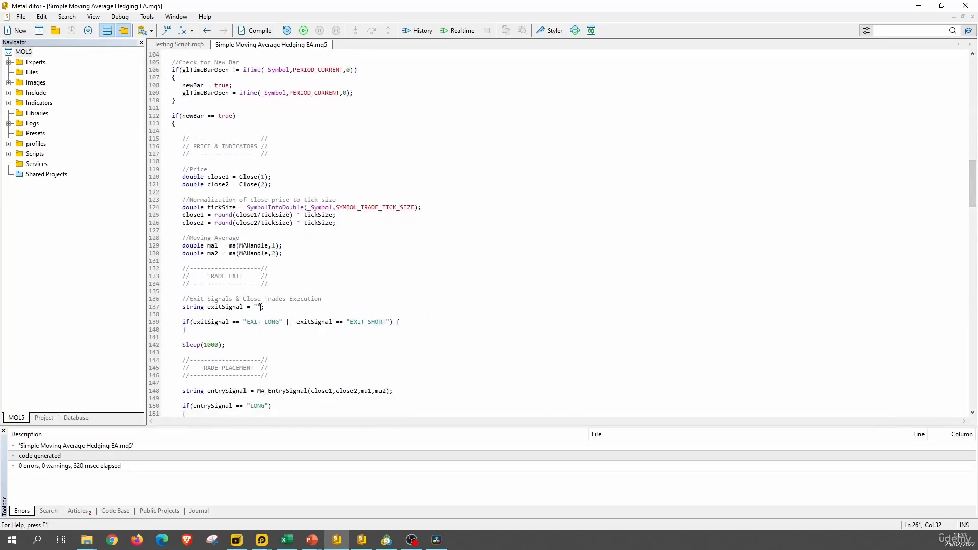
double_click(256, 307)
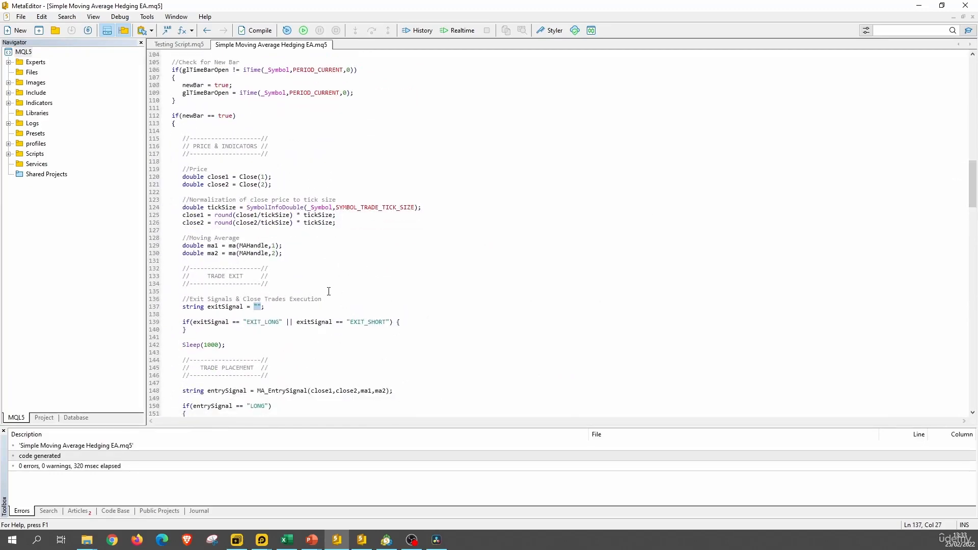
type("MA")
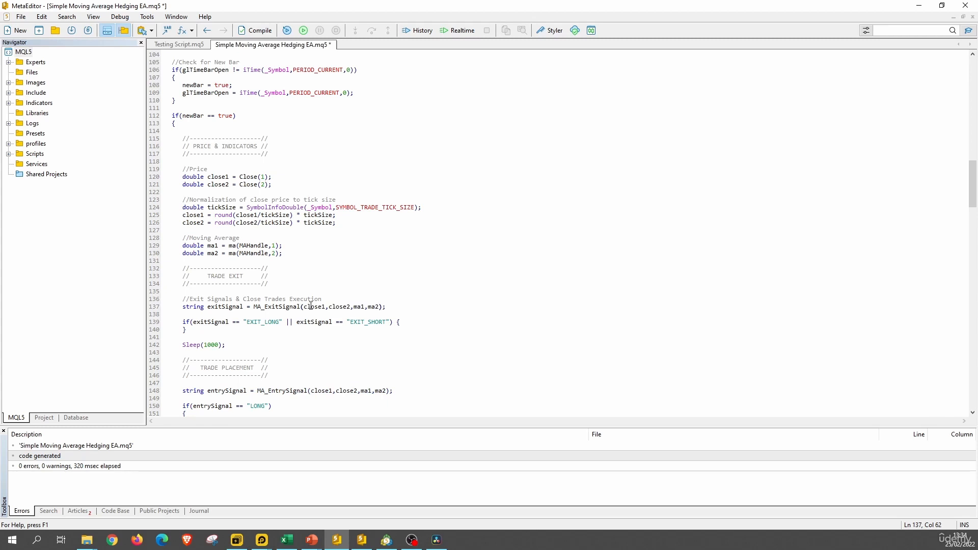
mouse_move(336, 333)
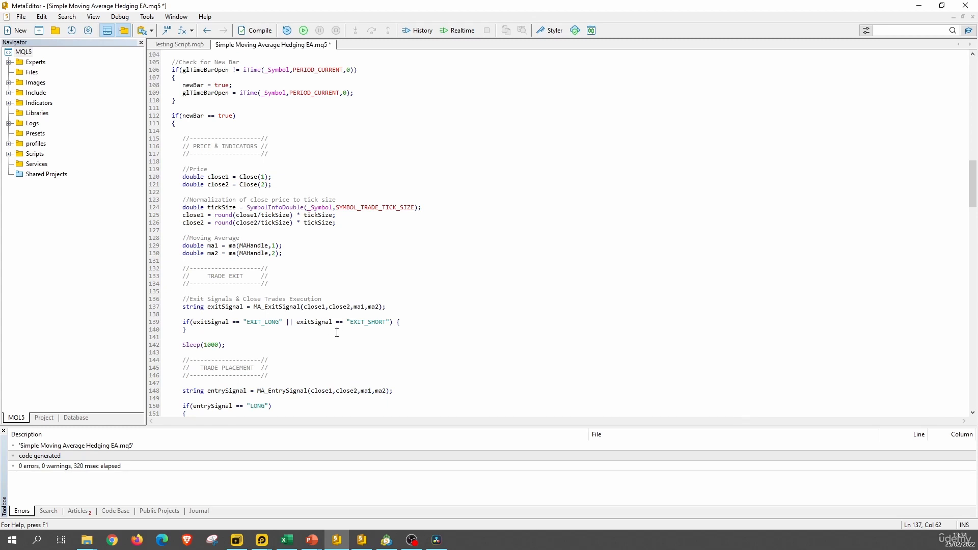